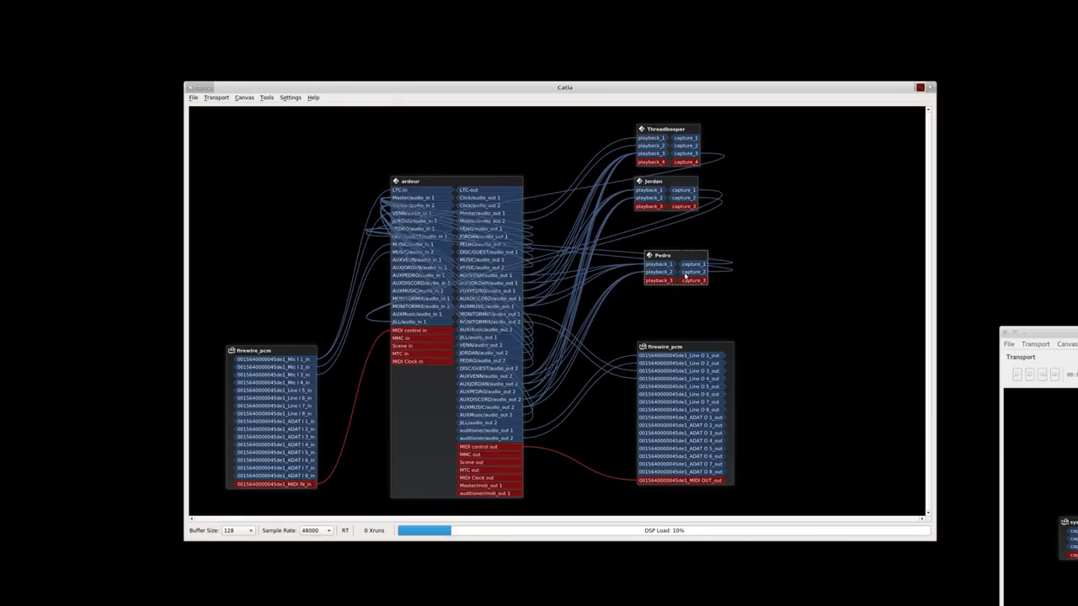
# - Move two remote client boxes on the Catia canvas into a tidy stack beside Ardour
pyautogui.moveTo(653, 181); pyautogui.dragTo(665, 206)
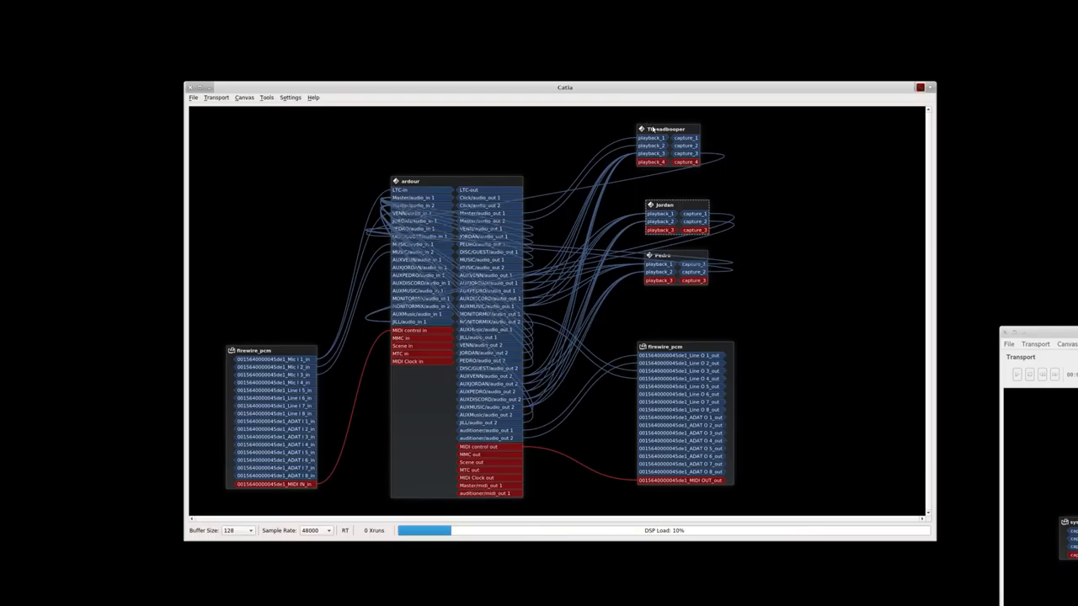
pyautogui.moveTo(666, 128); pyautogui.dragTo(677, 138)
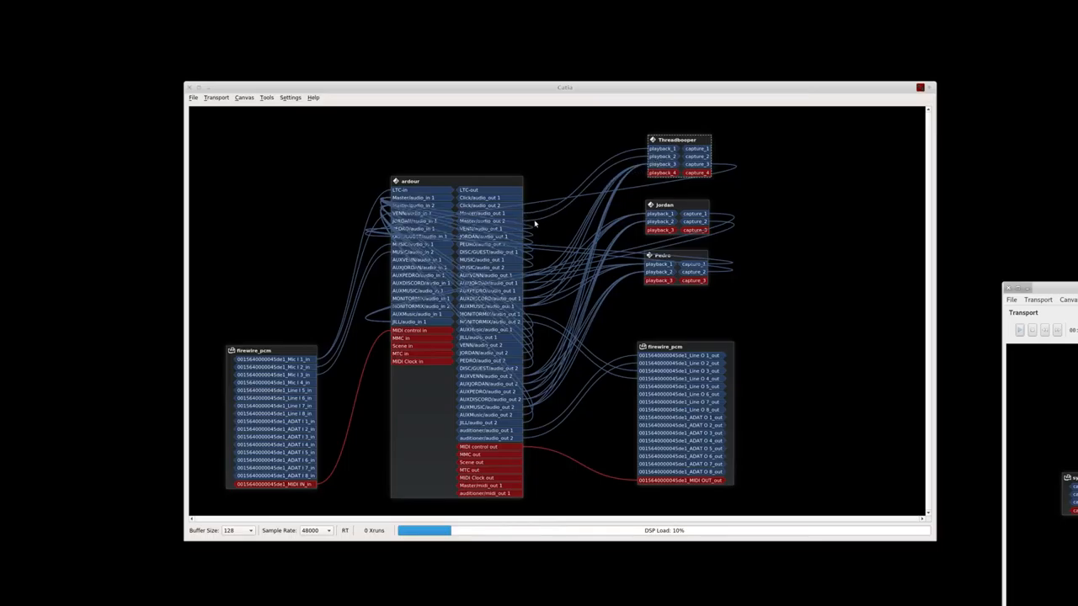
pyautogui.moveTo(649, 158)
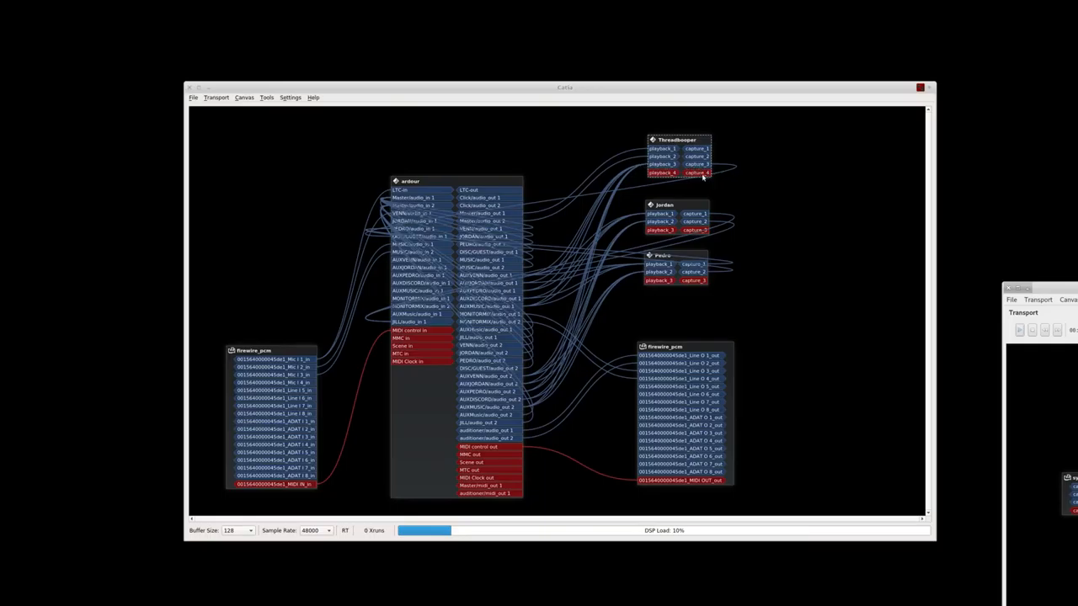
pyautogui.moveTo(361, 356)
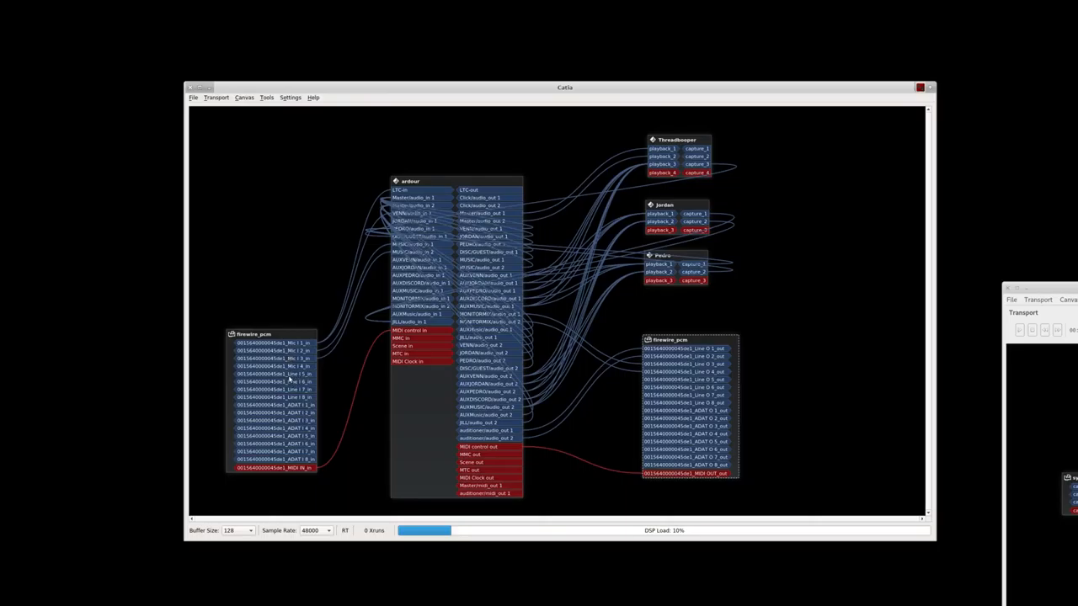
pyautogui.moveTo(334, 362)
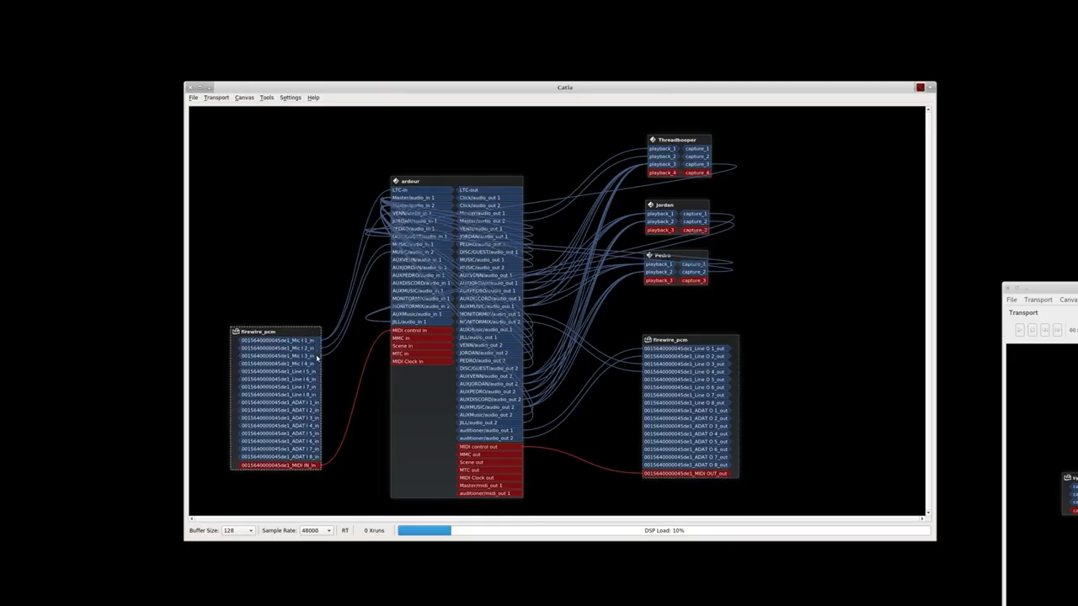
pyautogui.moveTo(286, 315)
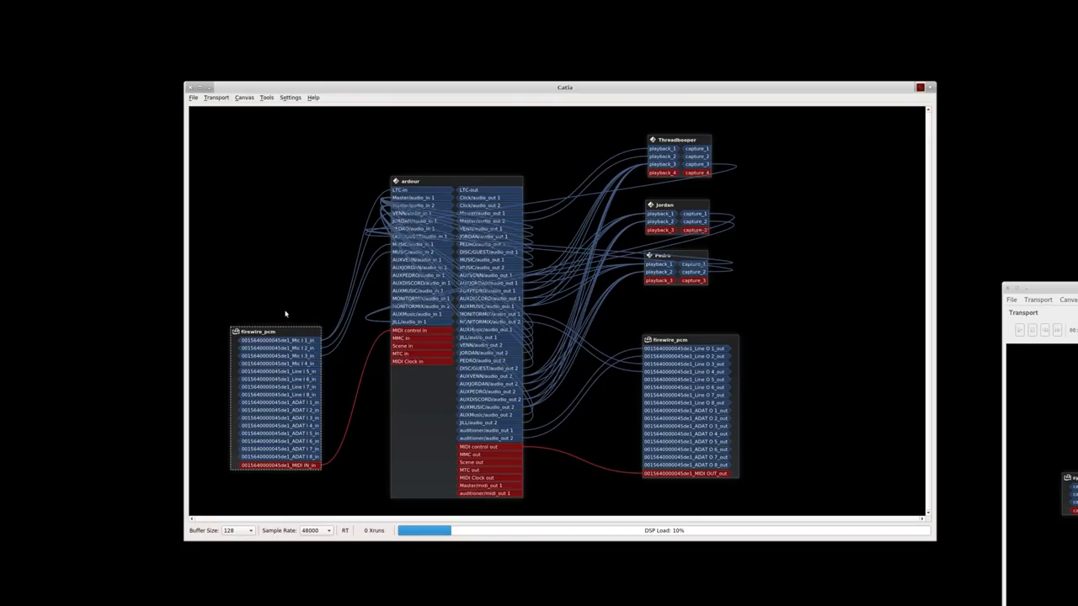
pyautogui.moveTo(464, 387)
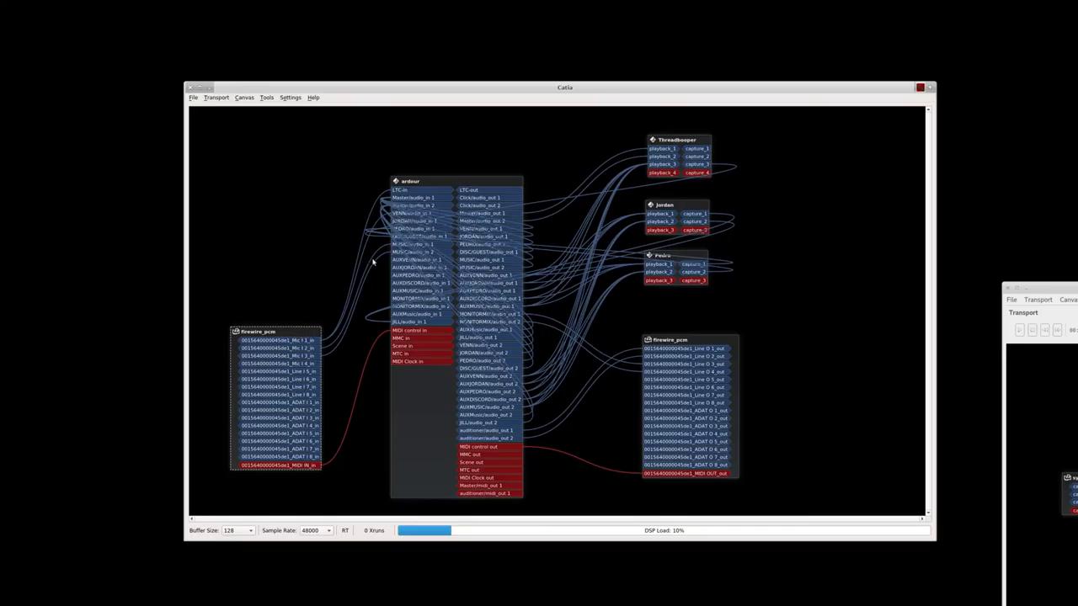
pyautogui.moveTo(744, 293)
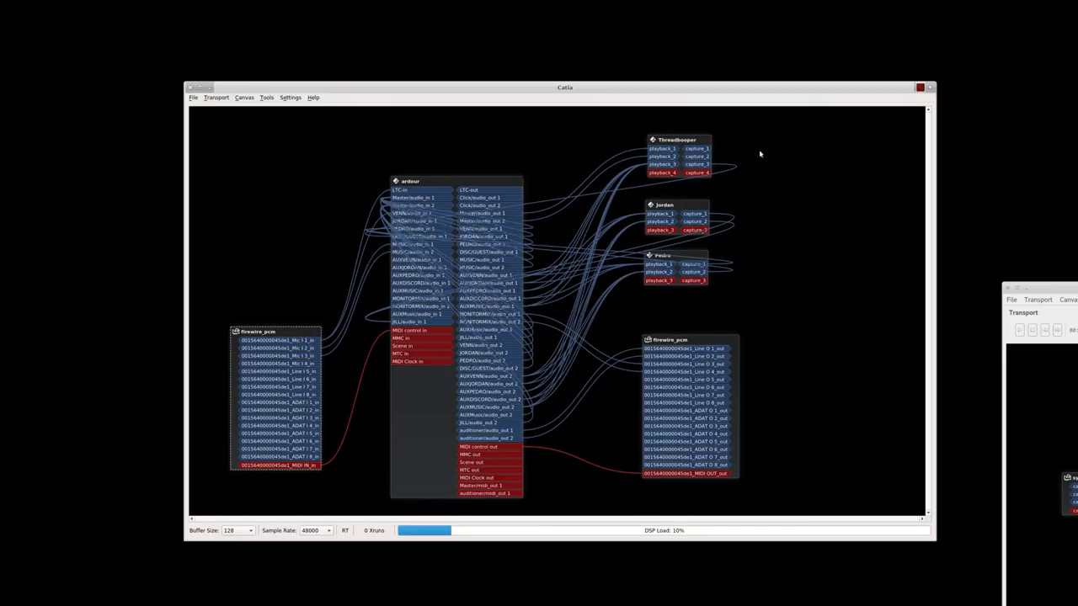
pyautogui.moveTo(731, 181)
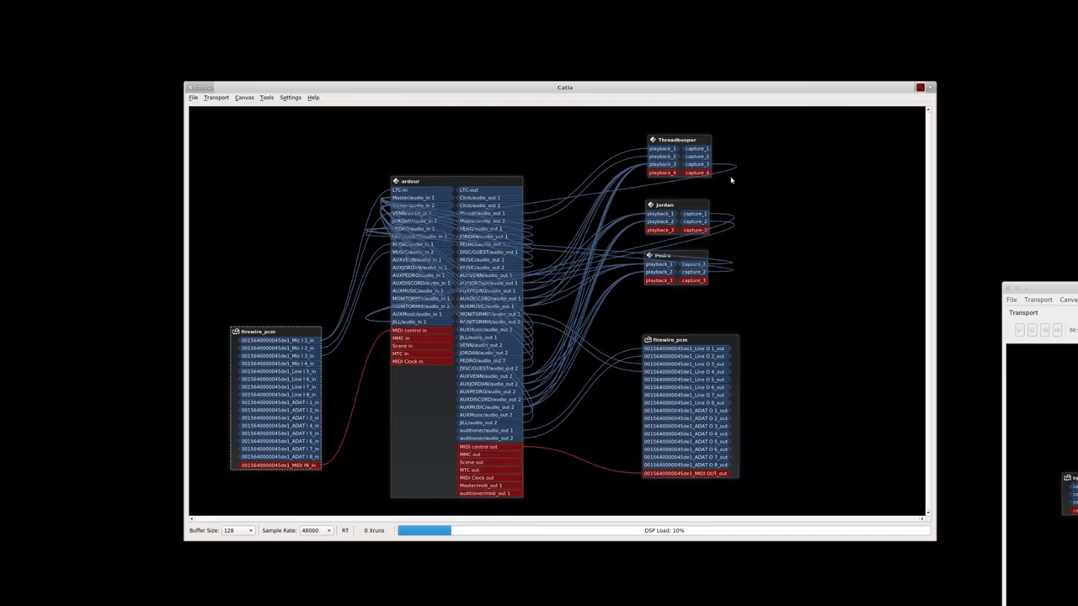
pyautogui.moveTo(654, 163)
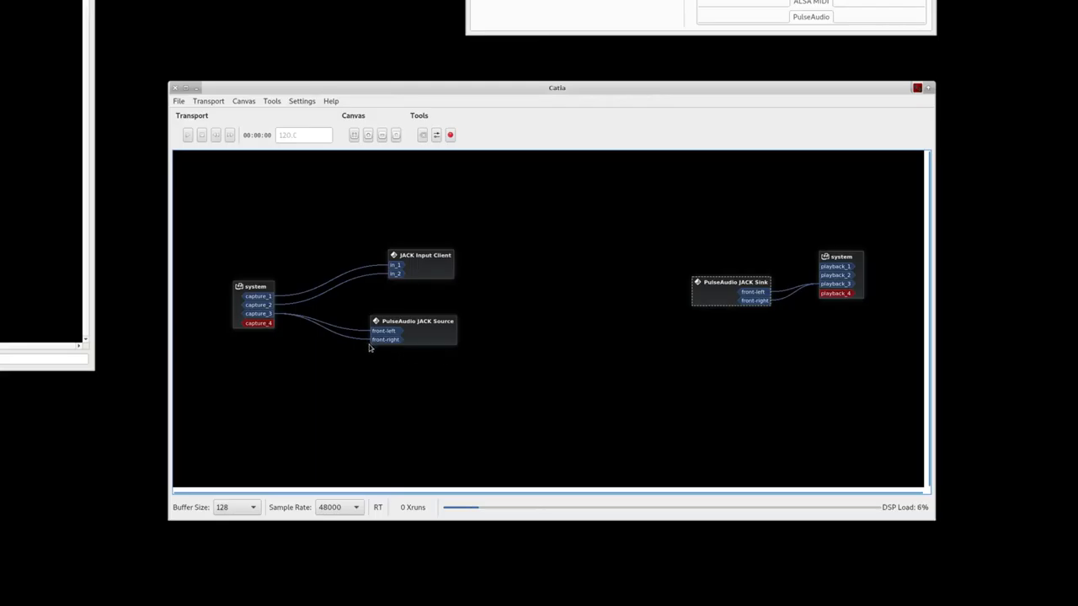
pyautogui.moveTo(558, 340)
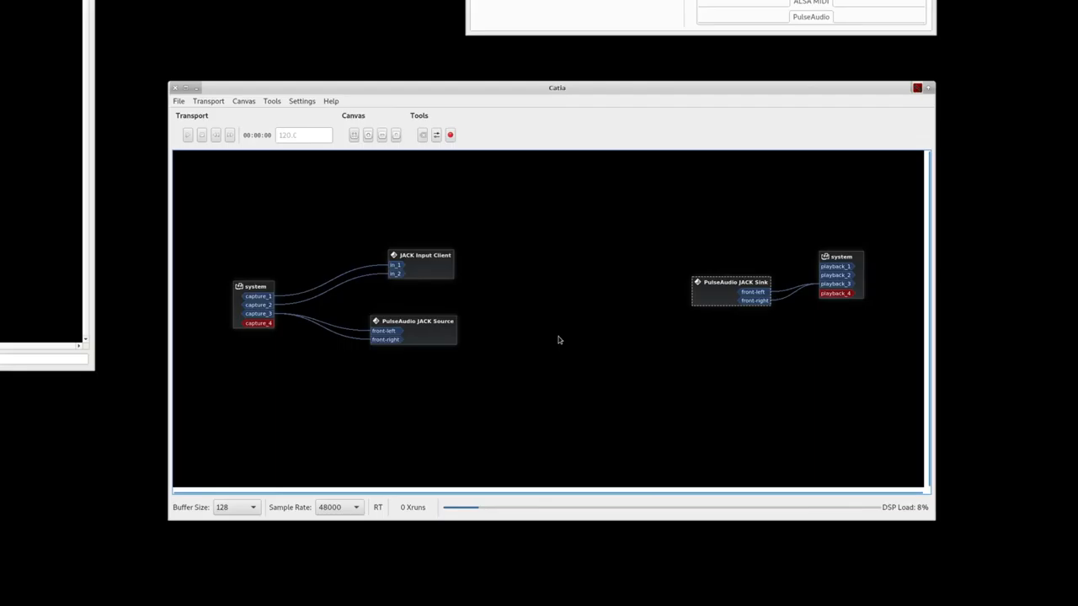
pyautogui.moveTo(310, 334)
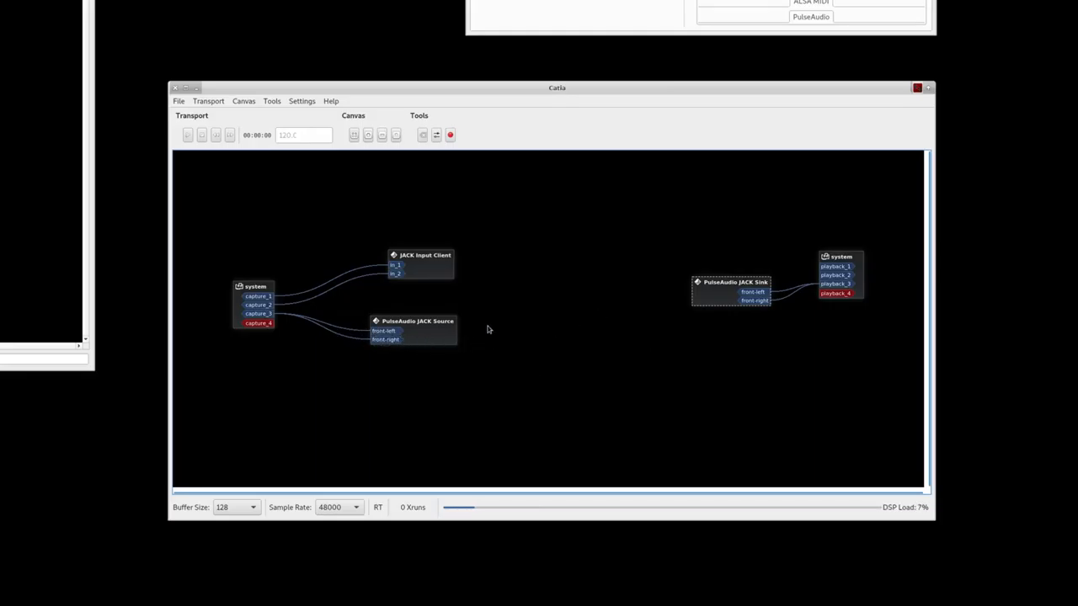
pyautogui.moveTo(731, 283); pyautogui.dragTo(721, 279)
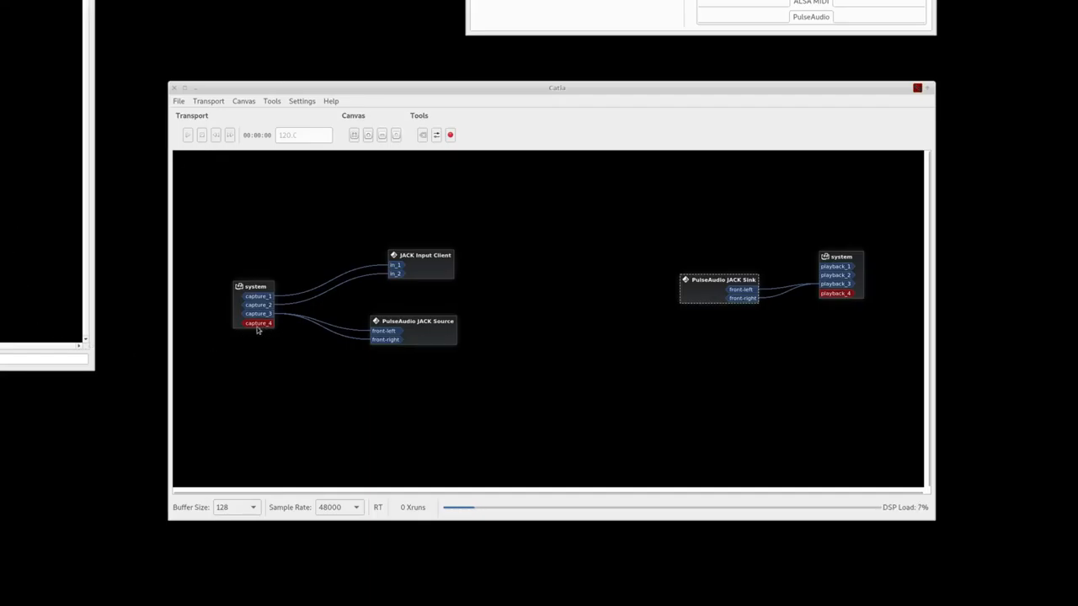
pyautogui.moveTo(471, 342)
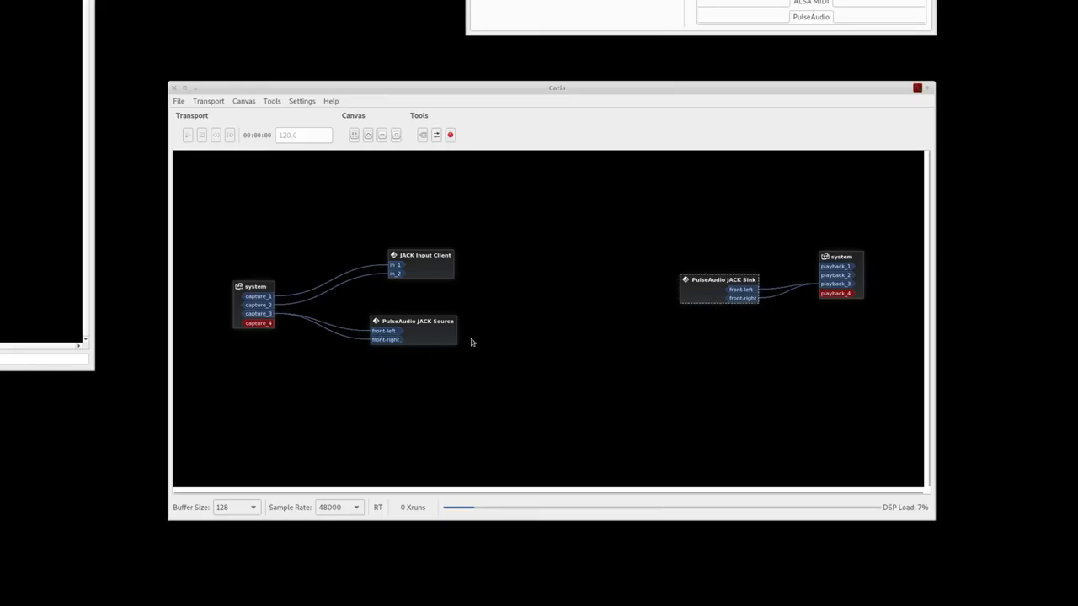
pyautogui.moveTo(441, 342)
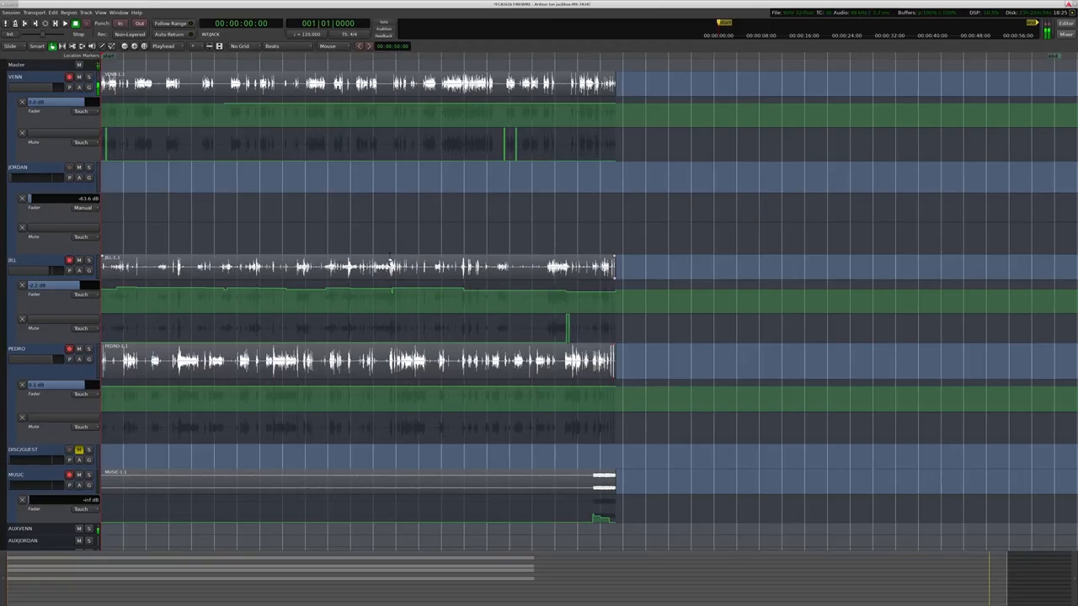
pyautogui.moveTo(458, 199)
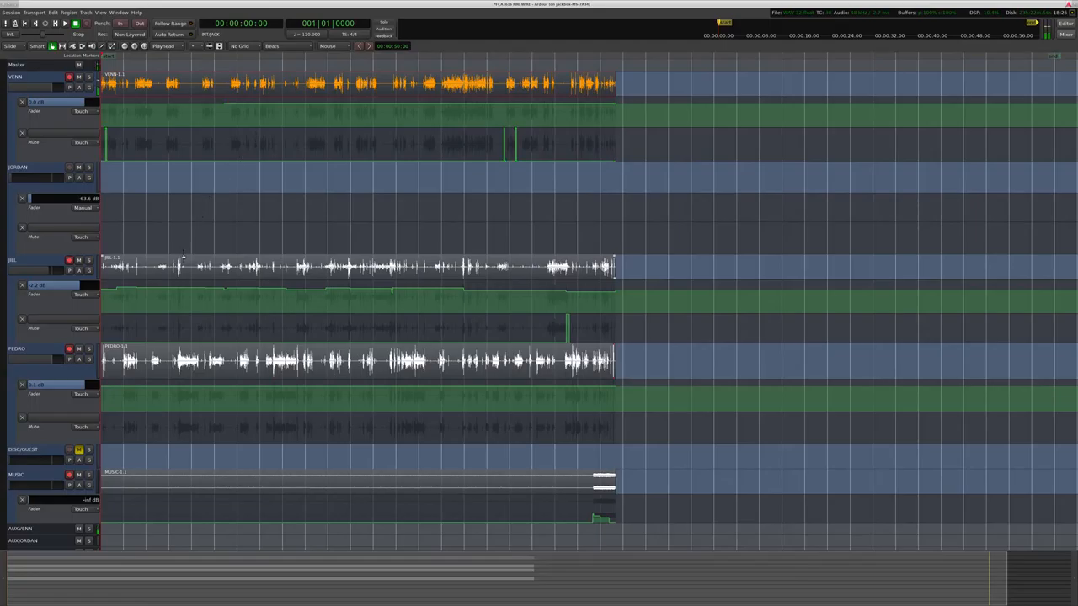
pyautogui.moveTo(242, 127)
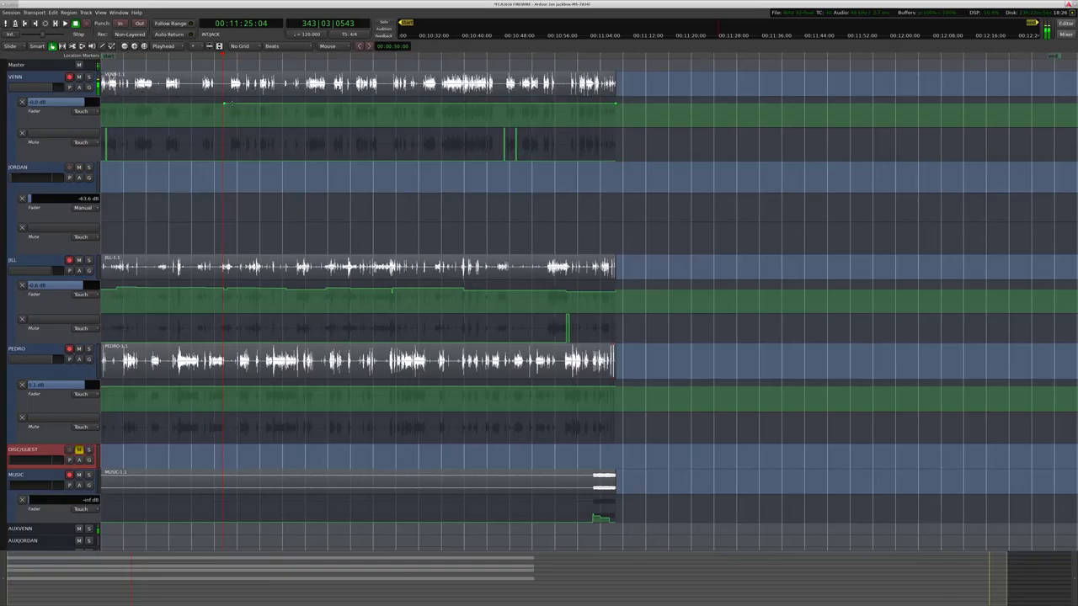
# - Play the podcast session so the playhead advances through the voice tracks to about 27:38
pyautogui.moveTo(84, 103); pyautogui.dragTo(40, 103)
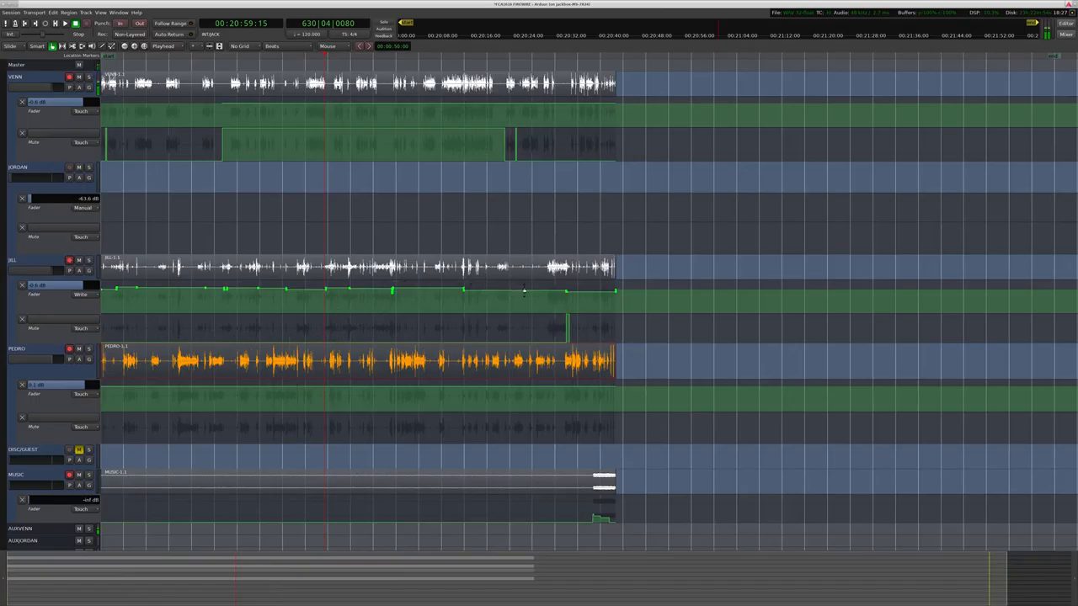
pyautogui.moveTo(499, 301)
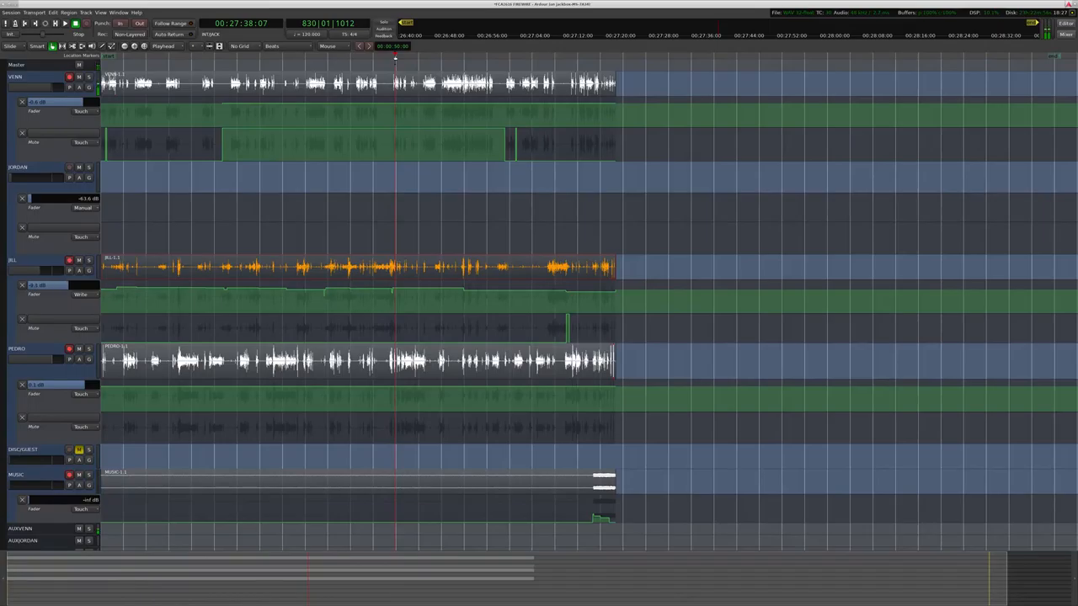
pyautogui.moveTo(66, 284); pyautogui.dragTo(66, 285)
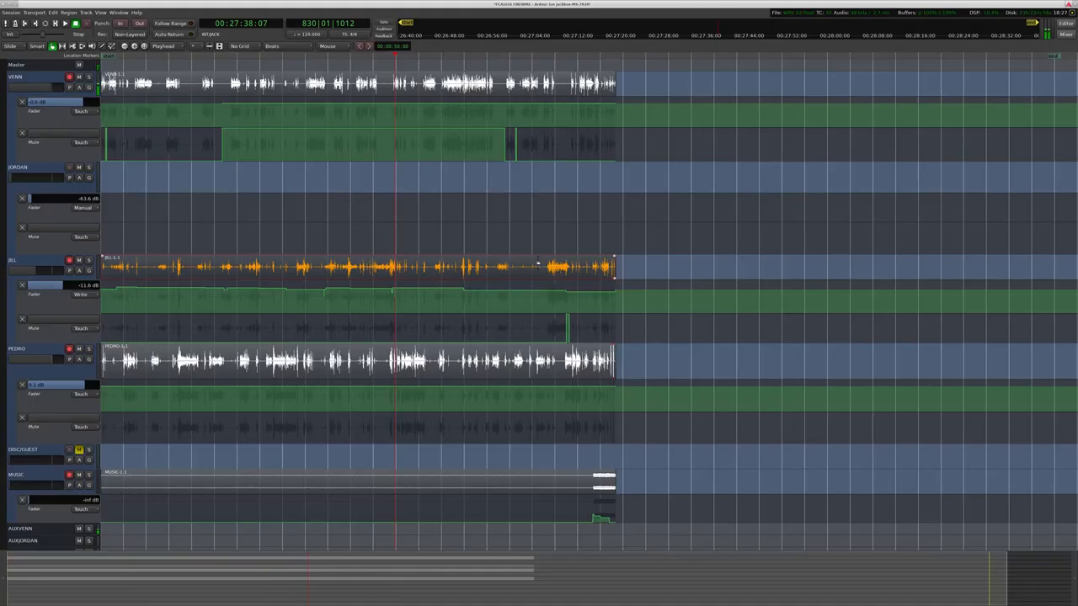
pyautogui.moveTo(522, 59)
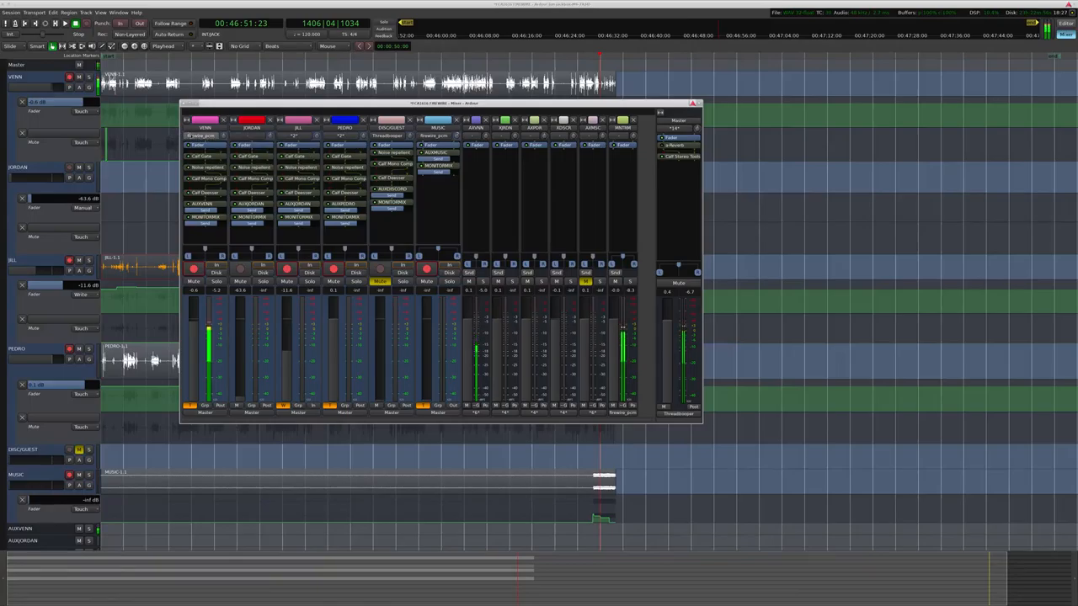
# - Show the Ardour Mixer window with all channel strips and their plugin lists
pyautogui.click(205, 135)
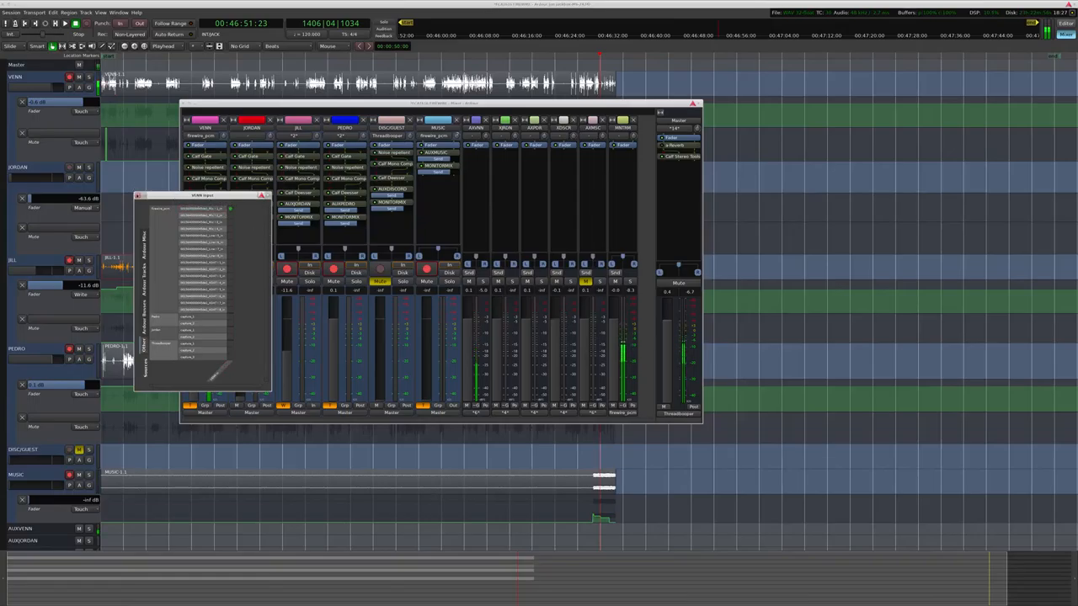
# - Close the routing grid, leaving only the mixer's channel strips visible
pyautogui.click(263, 196)
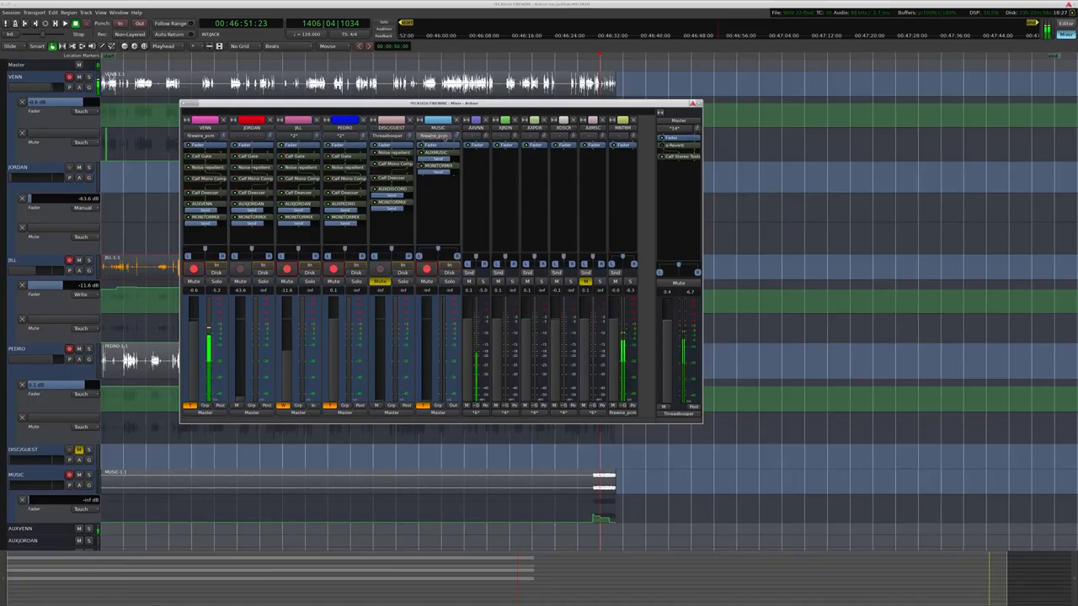
pyautogui.click(435, 135)
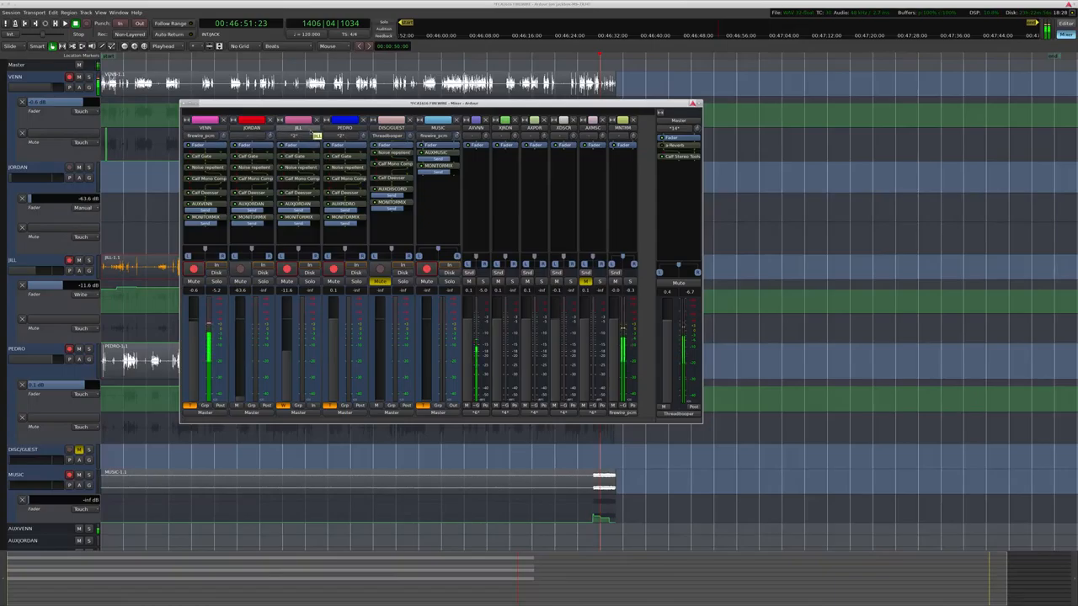
pyautogui.moveTo(300, 169)
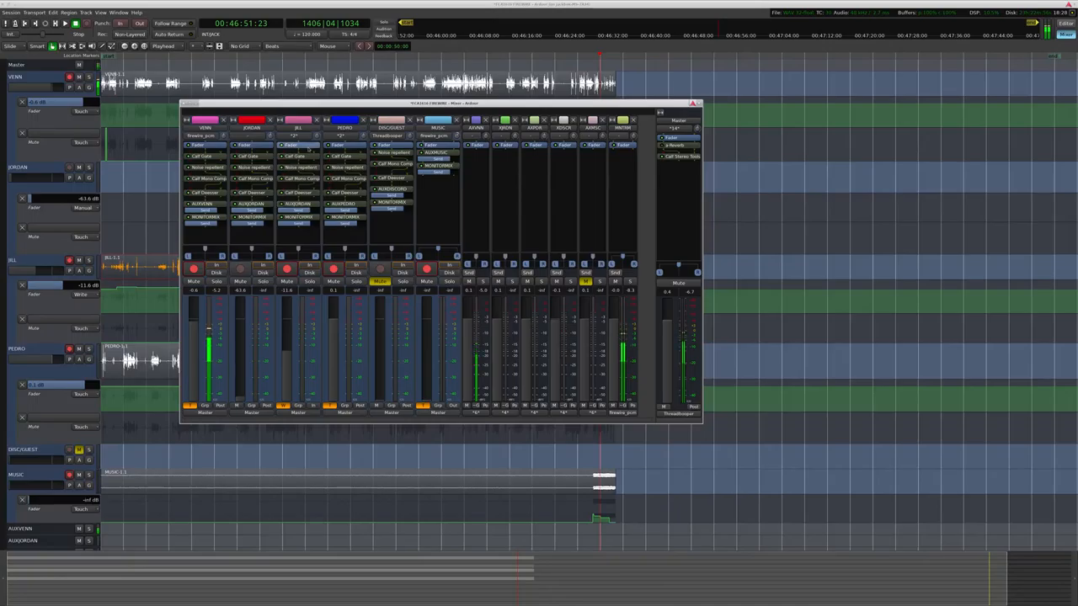
pyautogui.click(296, 135)
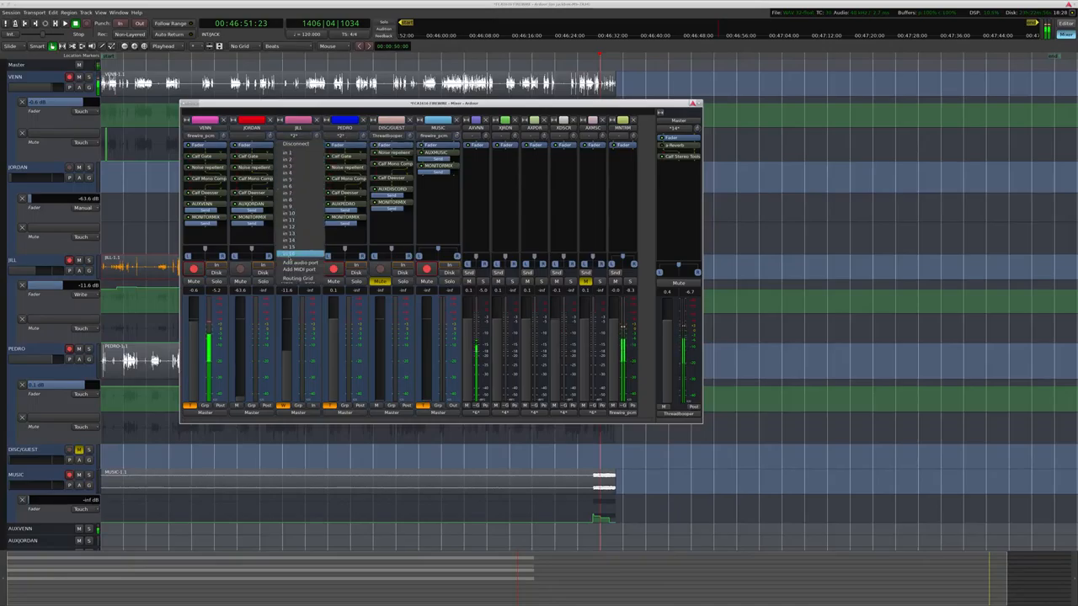
pyautogui.click(297, 278)
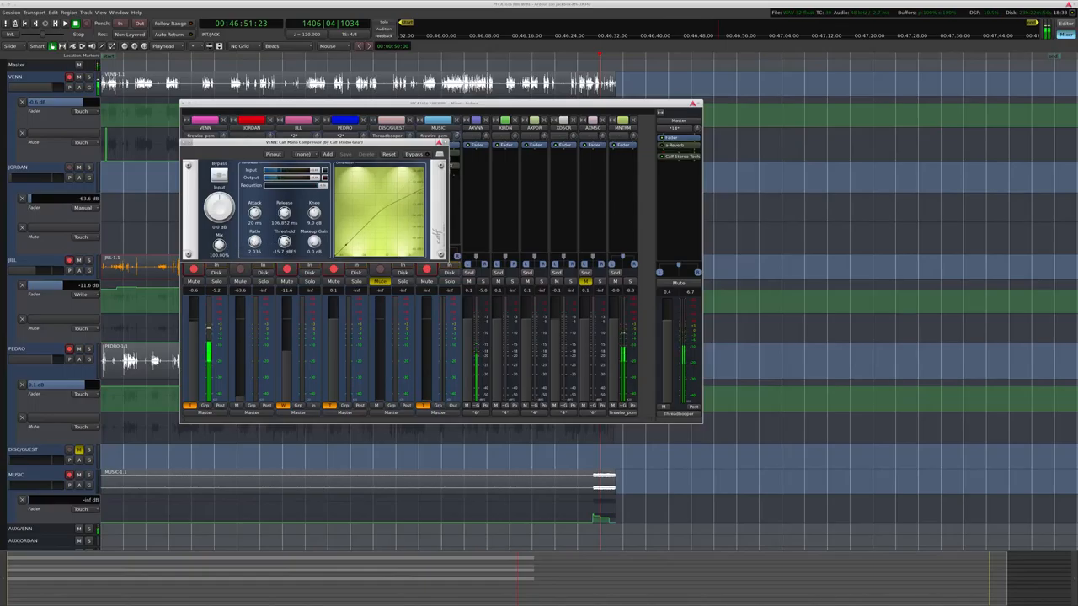
# - Nudge a knob in the Calf Mono Compressor editor for the voice track
pyautogui.moveTo(283, 243); pyautogui.dragTo(283, 246)
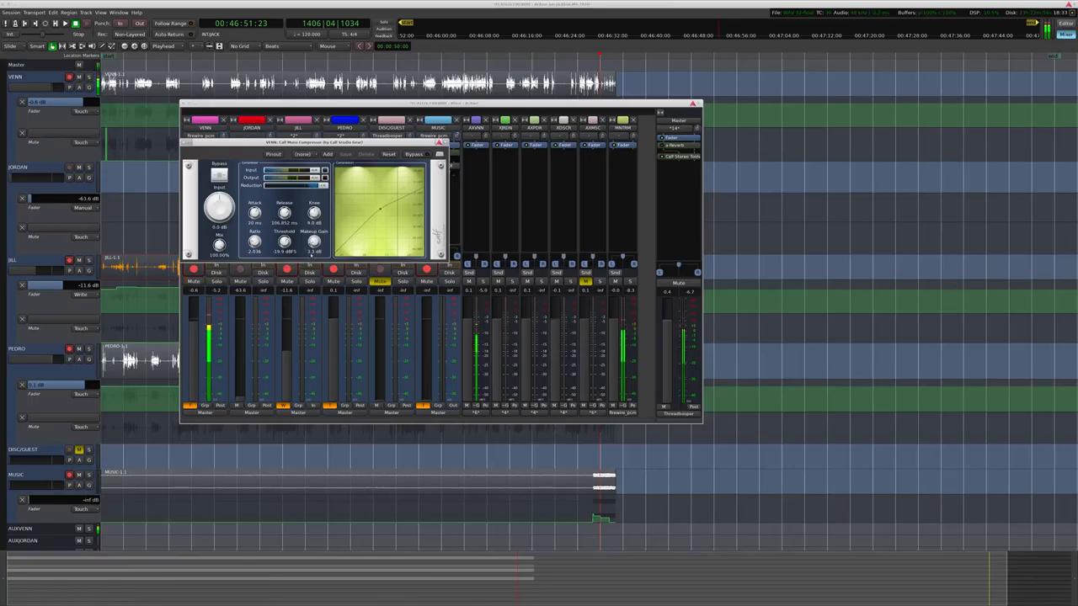
# - Turn a Calf compressor knob to reshape the voice track's dynamics, then leave the editor
pyautogui.moveTo(314, 243); pyautogui.dragTo(313, 249)
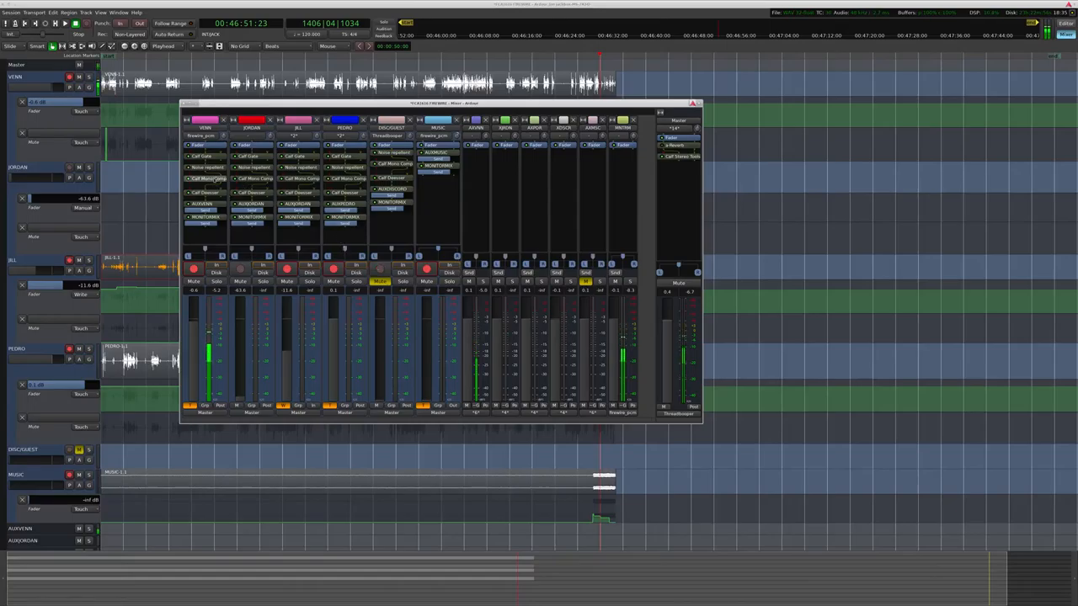
# - Reopen the Calf compressor editor from a voice track's processor box
pyautogui.click(205, 179)
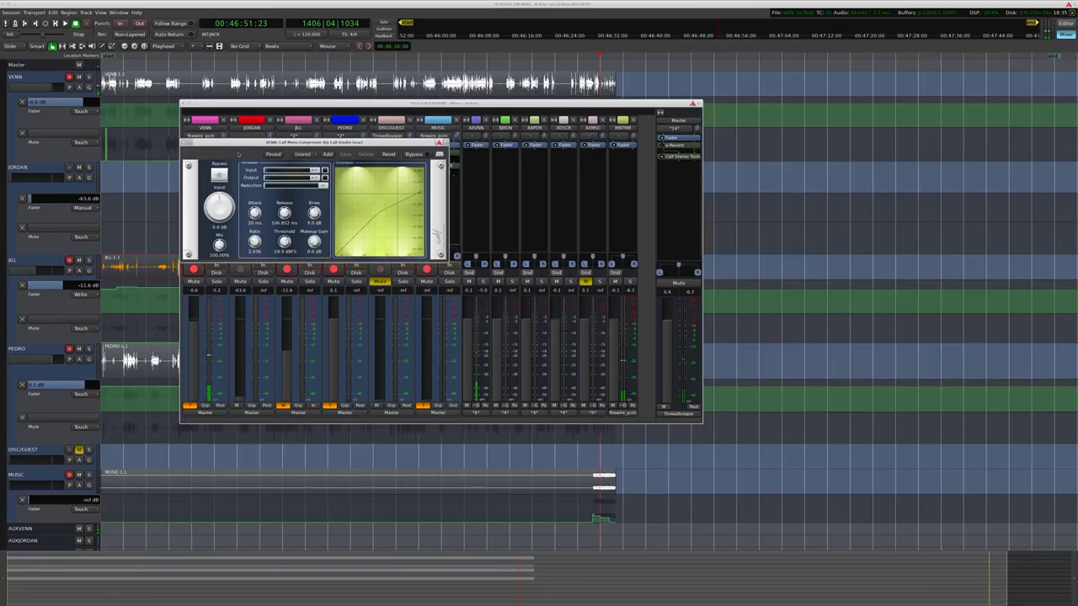